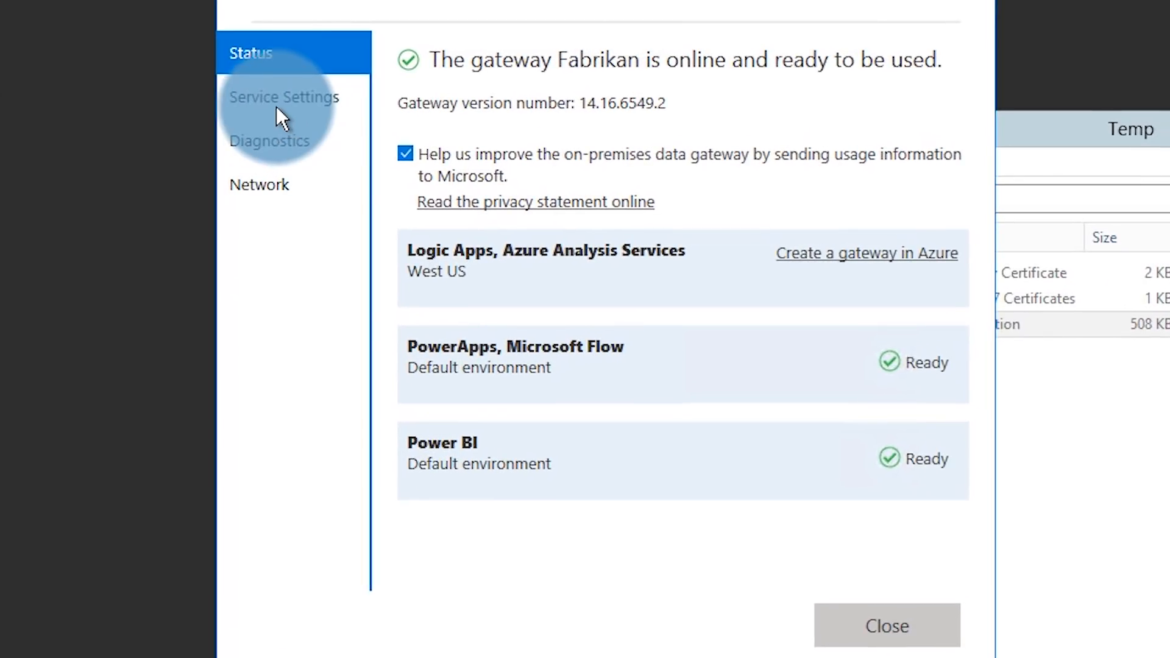
Show the Fabrikan gateway's service settings with its restart option and service account
click(282, 98)
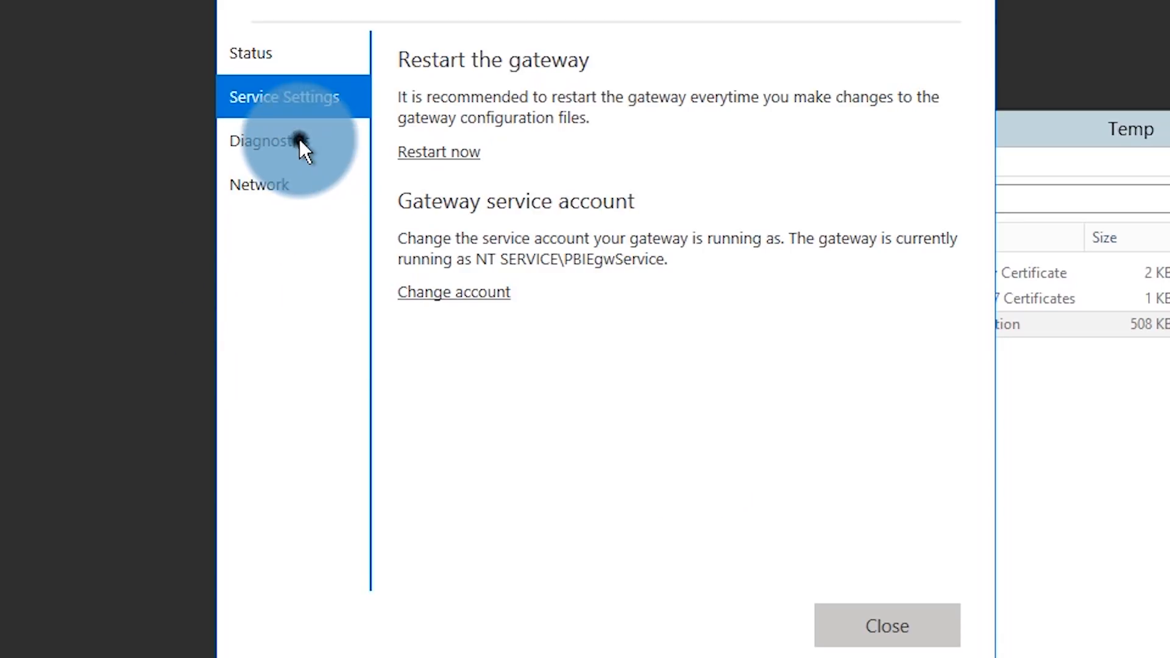
Review the gateway's diagnostics options, then return to the Power BI workspace dashboards list
click(271, 140)
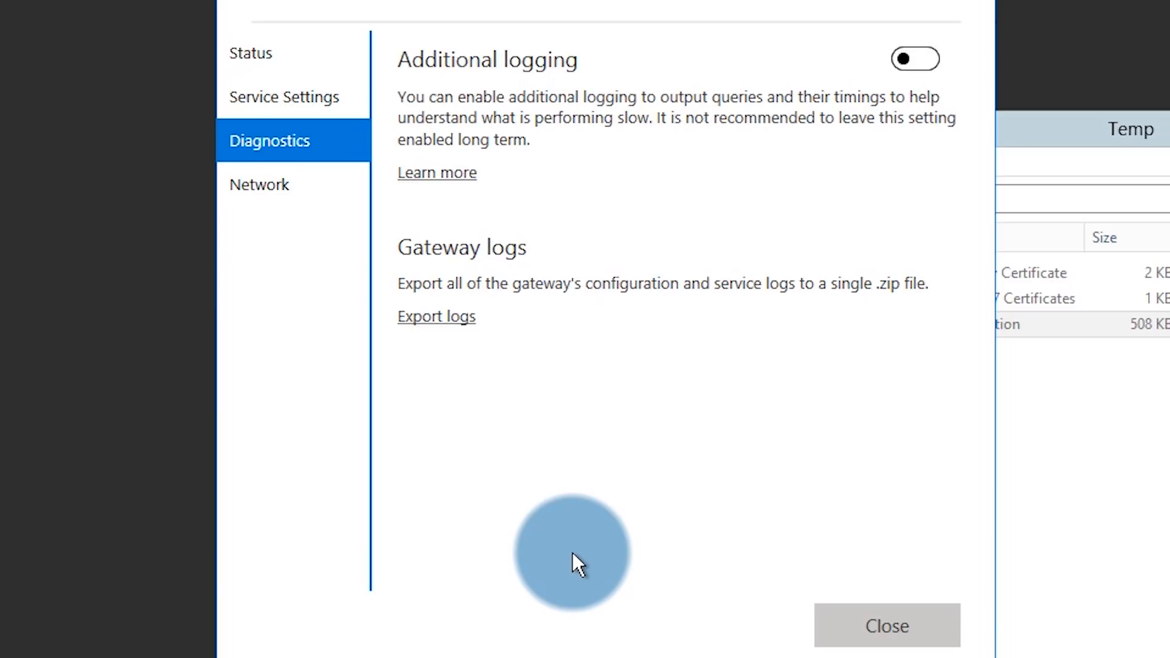
mouse_move(377, 390)
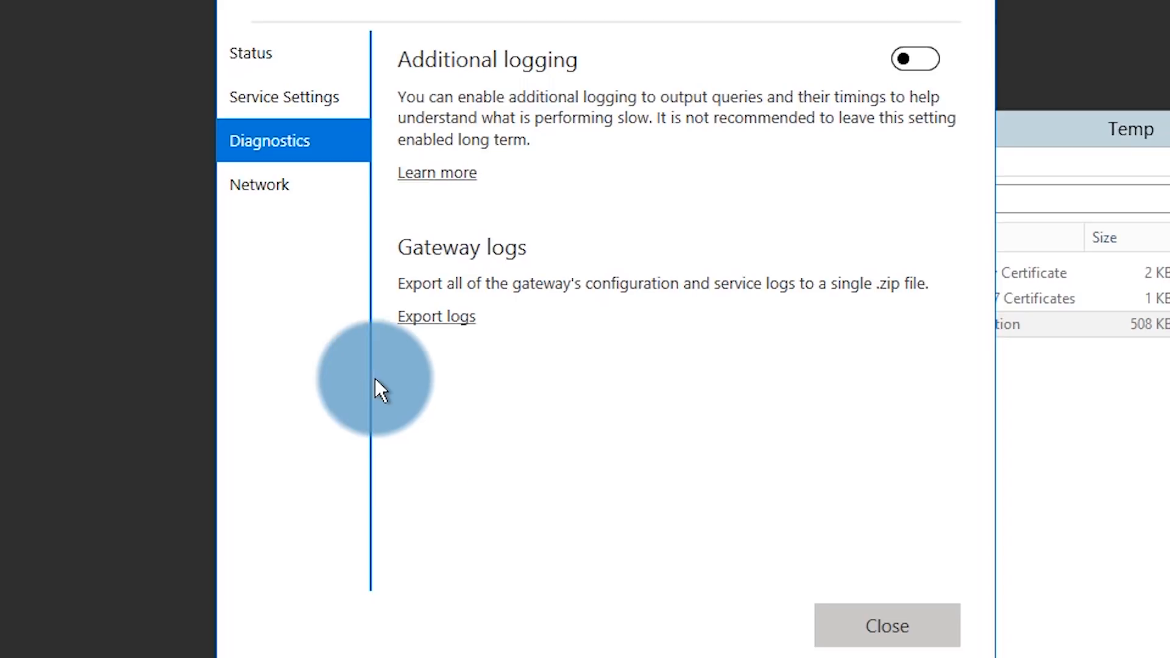
click(258, 184)
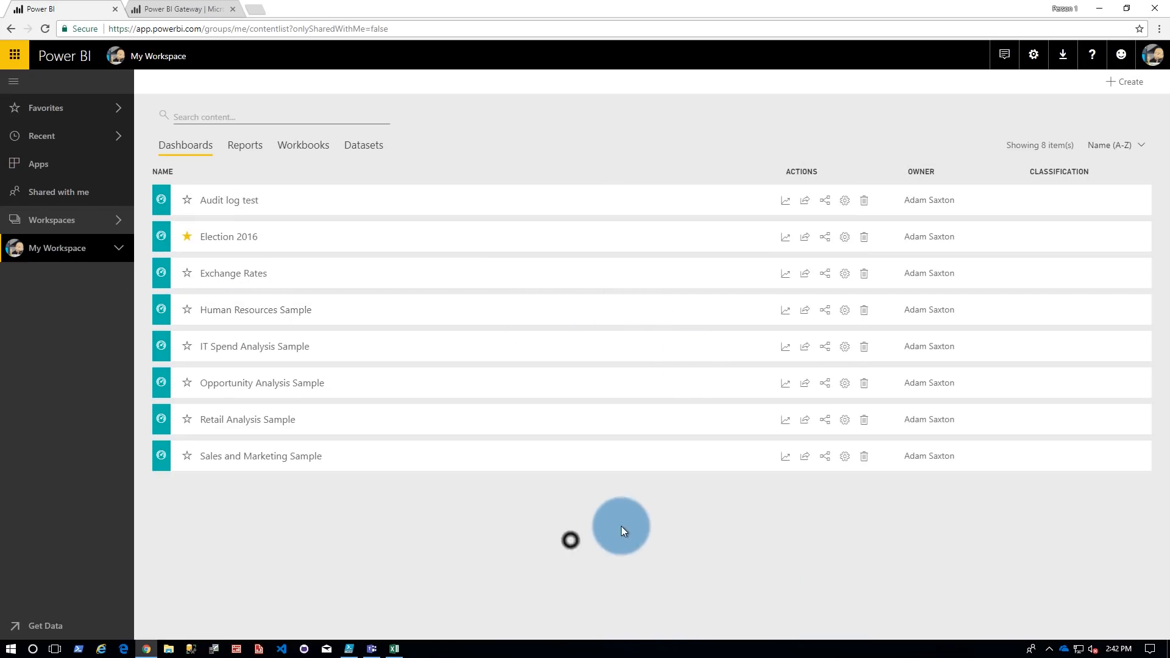
Reach Manage gateways and show the Fabrikan cluster listed online under Gateway Clusters
click(179, 9)
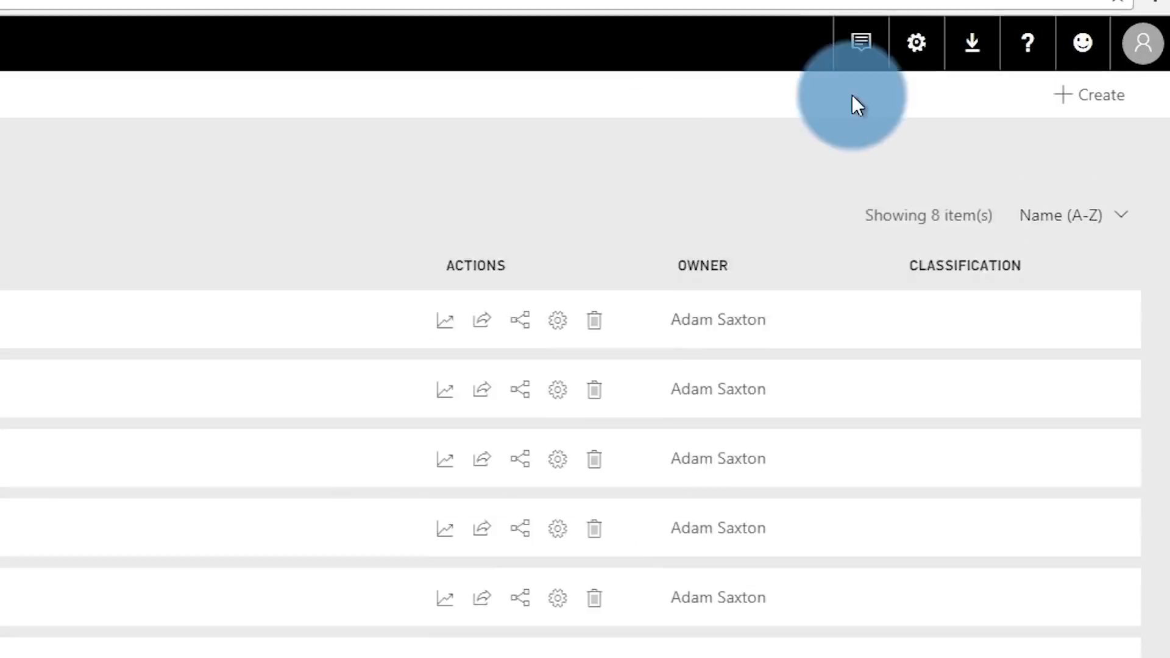
click(915, 41)
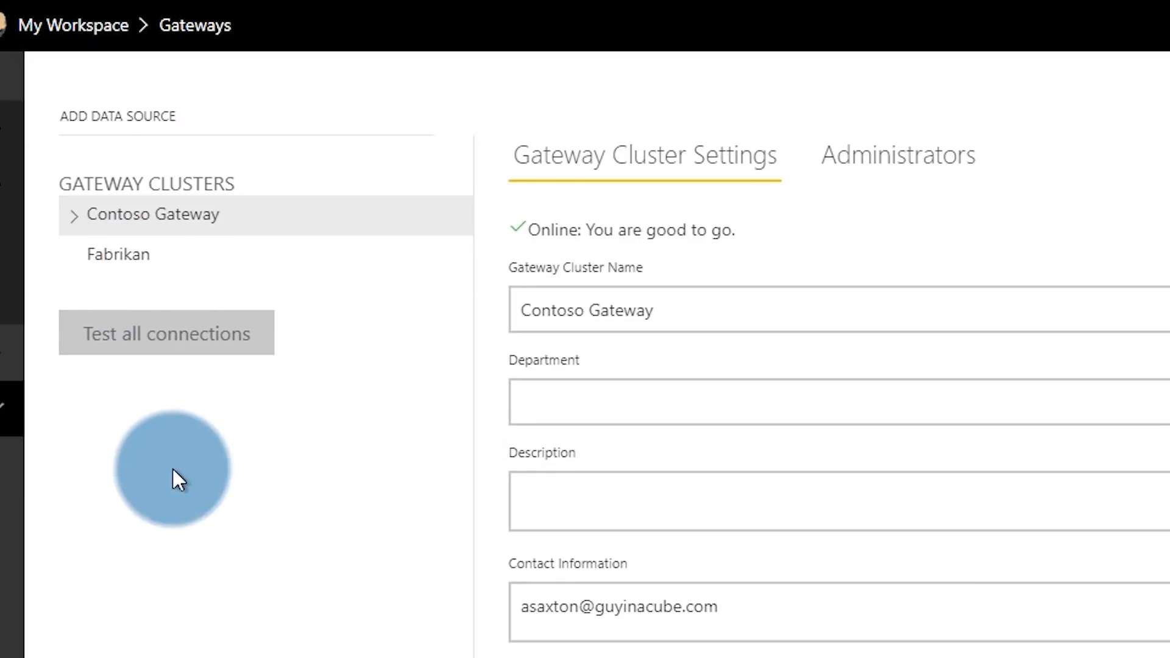
mouse_move(221, 597)
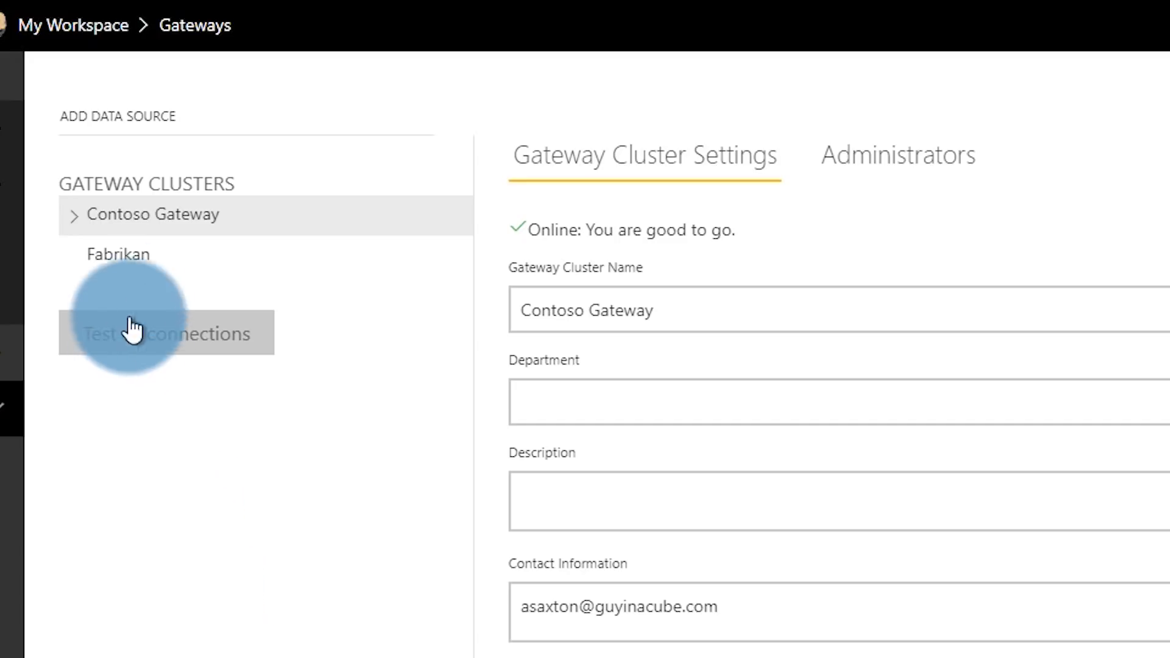
click(118, 255)
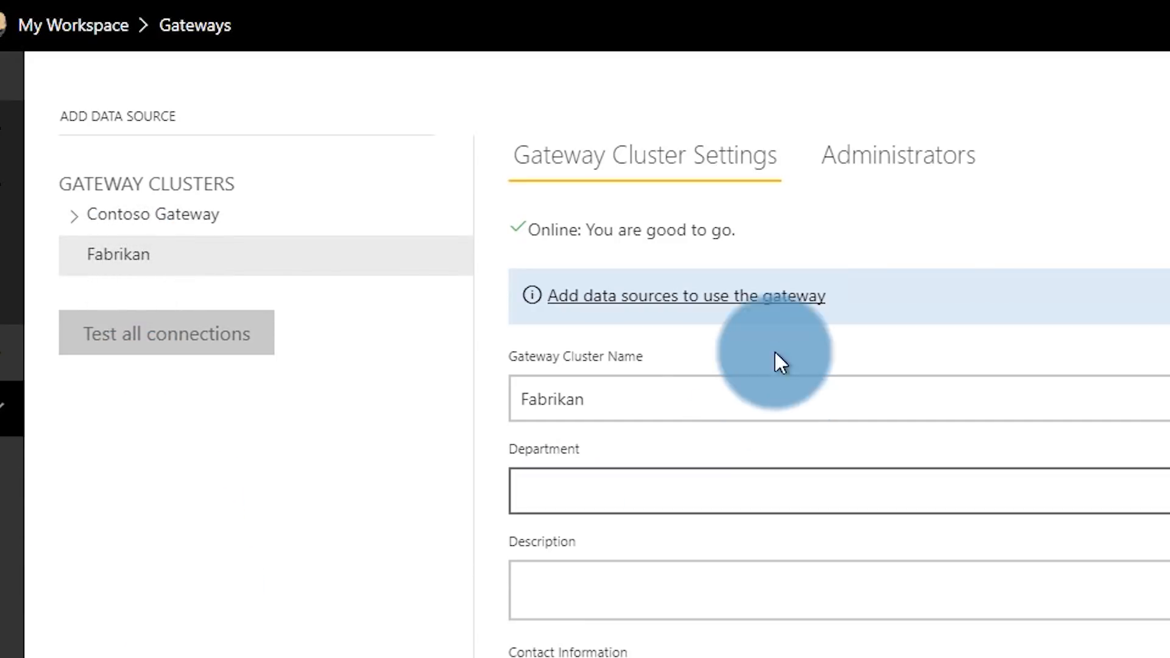